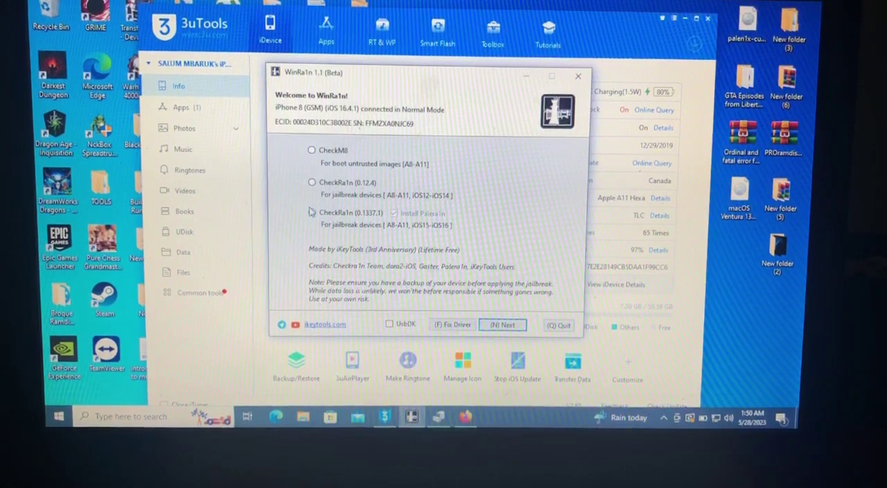
- Choose the Checkra1n 0.1337.1 (iOS 15–16) option for the connected iPhone 8 on iOS 16.4.1
left_click(311, 211)
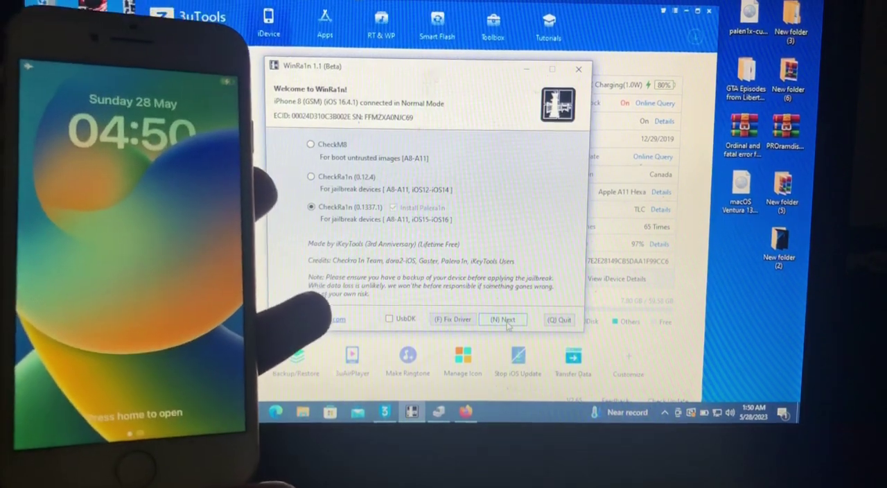
left_click(502, 318)
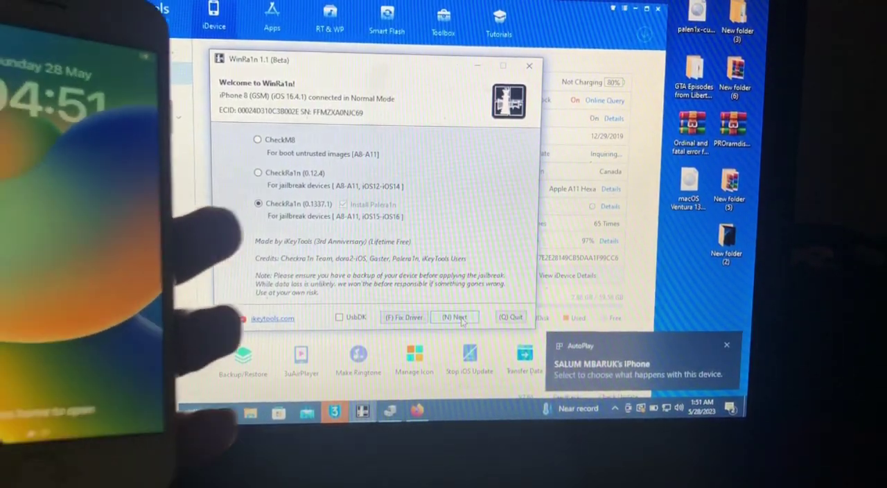
- Start the checkra1n jailbreak, wait for 'Exploit Success!', then close WinRa1n leaving 3uTools showing
left_click(455, 318)
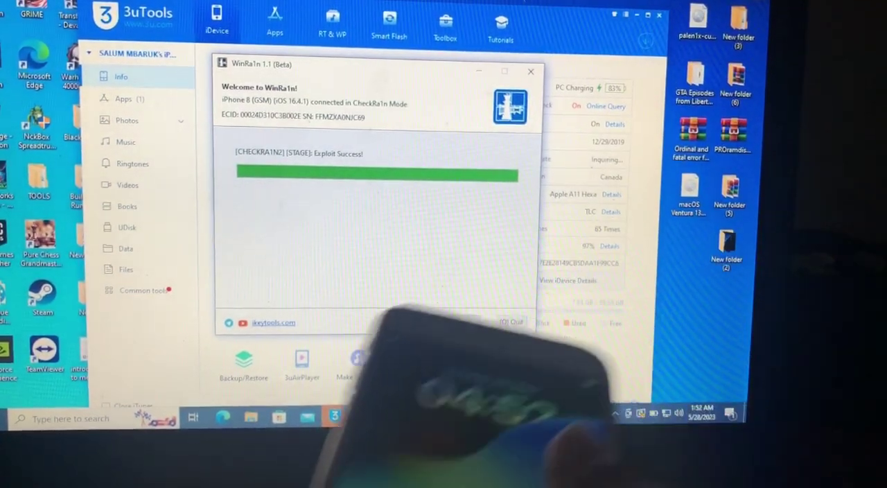
left_click(529, 72)
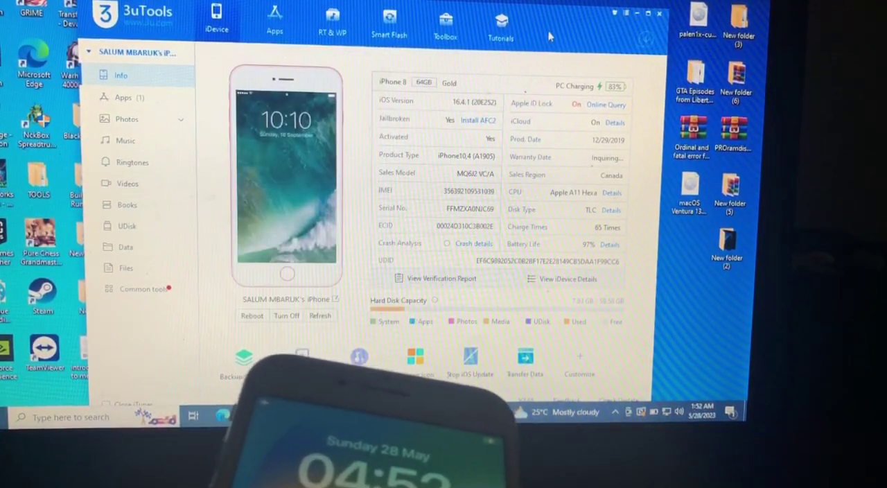